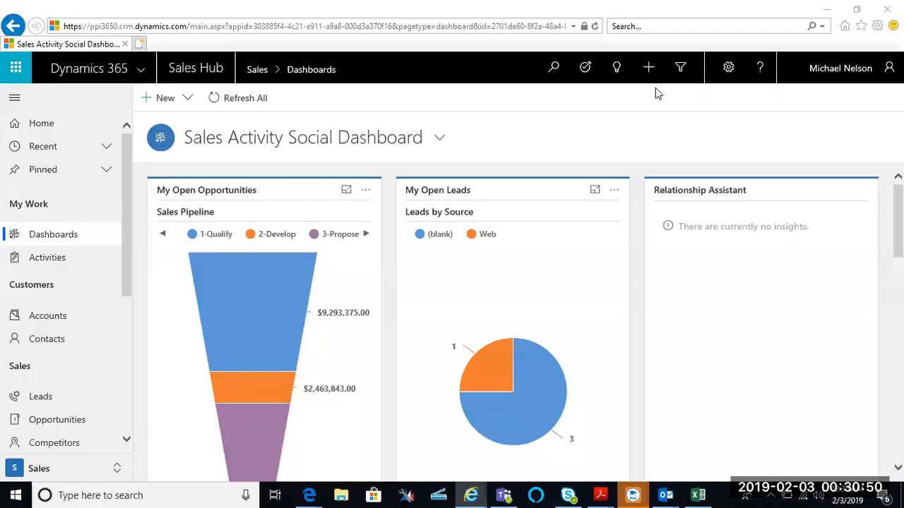
pyautogui.moveTo(764, 144)
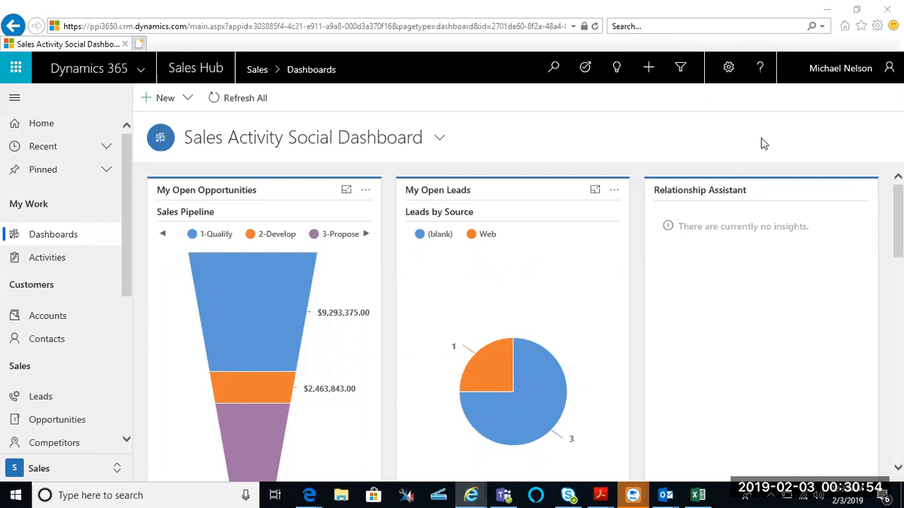
pyautogui.moveTo(186, 45)
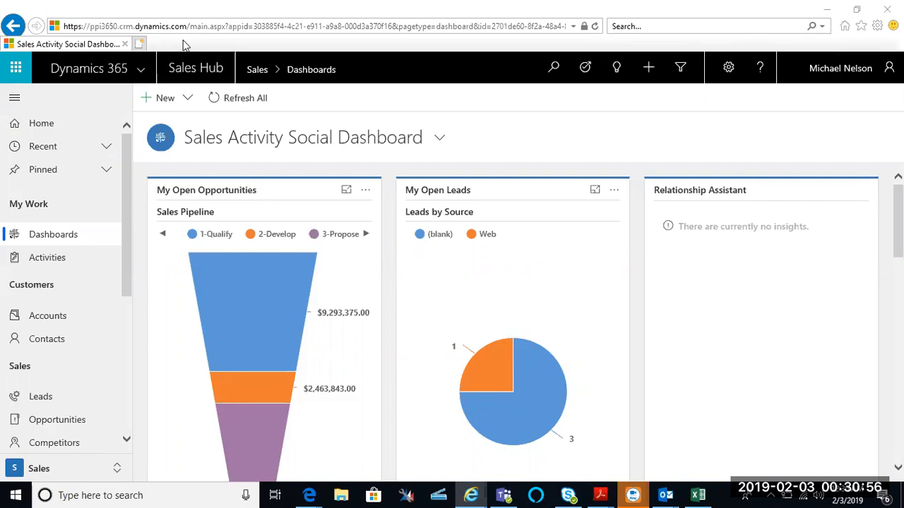
pyautogui.moveTo(140, 43)
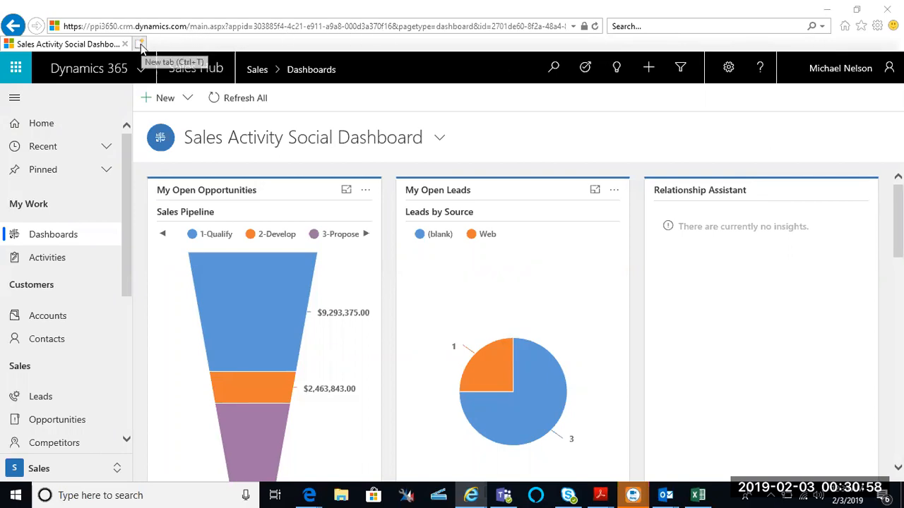
# Step: Go to powerapps.microsoft.com in a new Internet Explorer tab and sign in
pyautogui.click(140, 44)
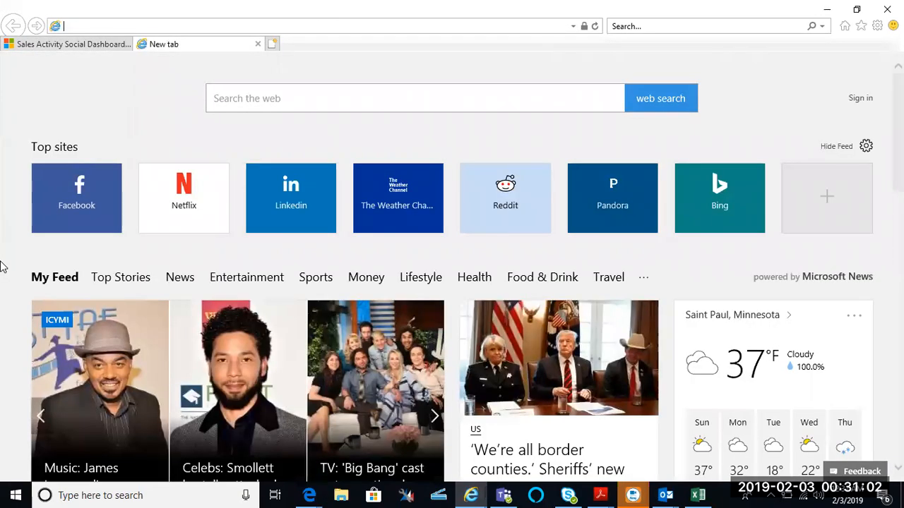
pyautogui.write('powerapps.microsoft.com/en-us/')
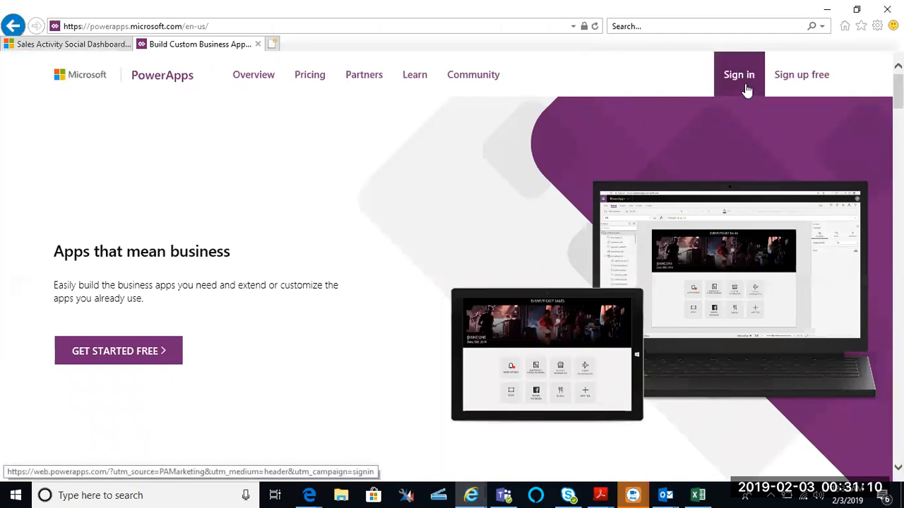
pyautogui.click(739, 74)
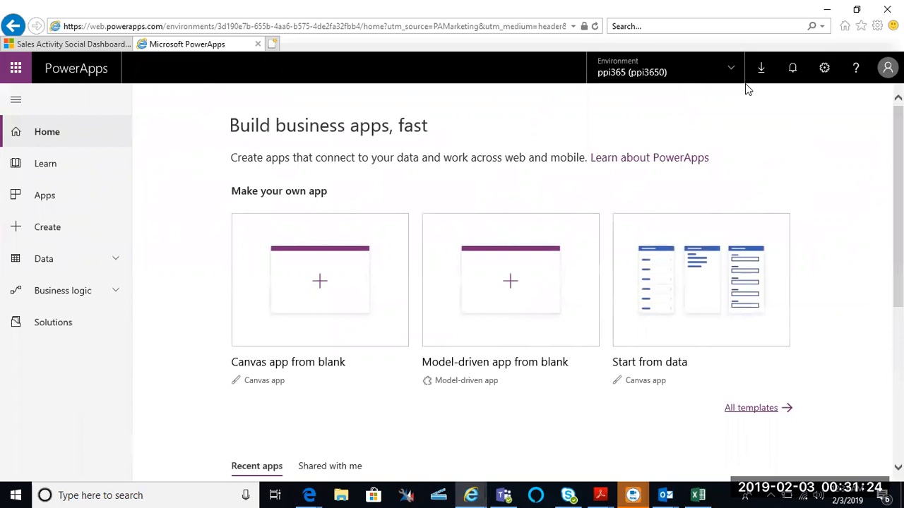
pyautogui.moveTo(688, 89)
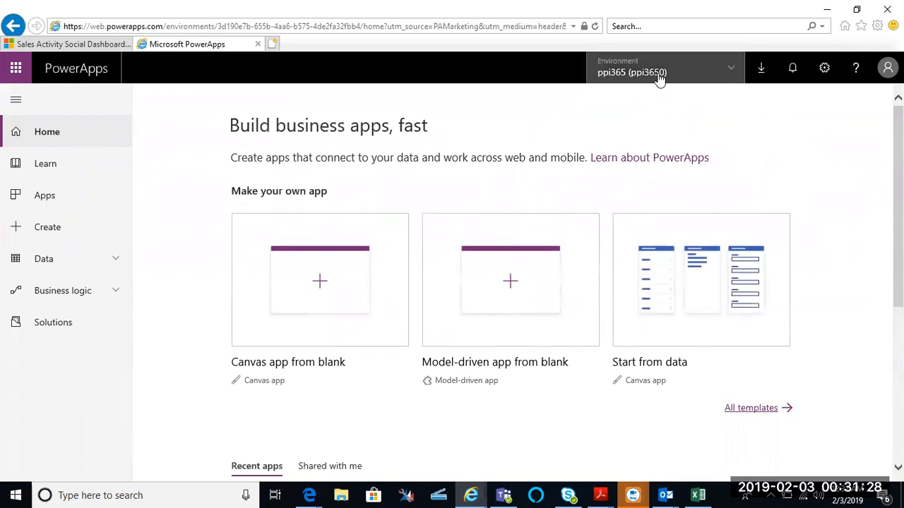
pyautogui.moveTo(729, 82)
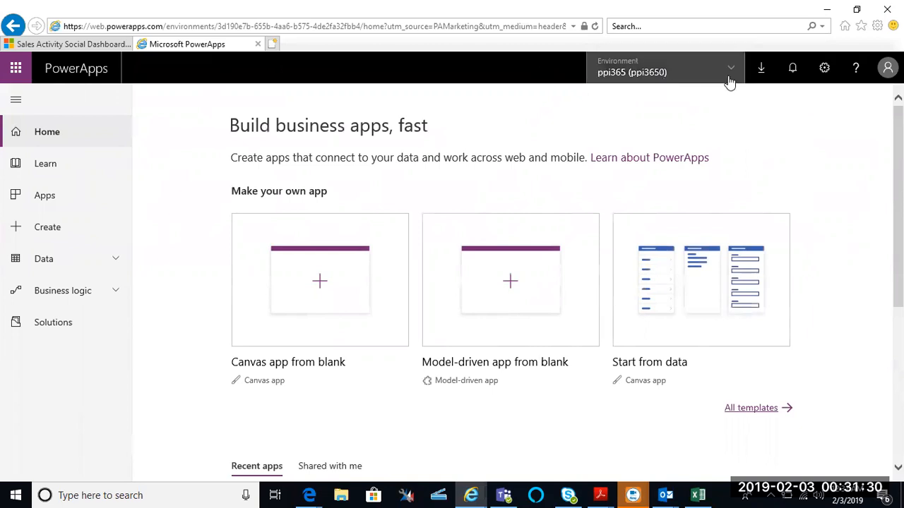
pyautogui.click(731, 67)
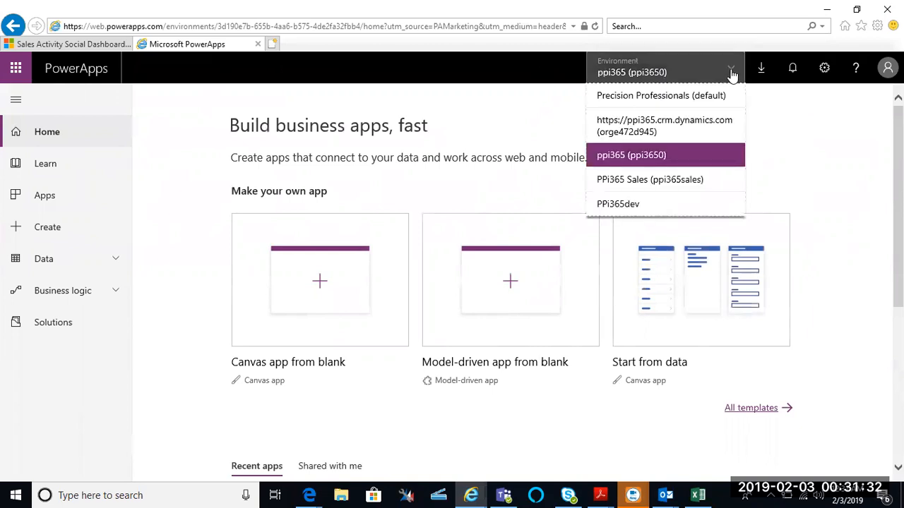
pyautogui.moveTo(669, 161)
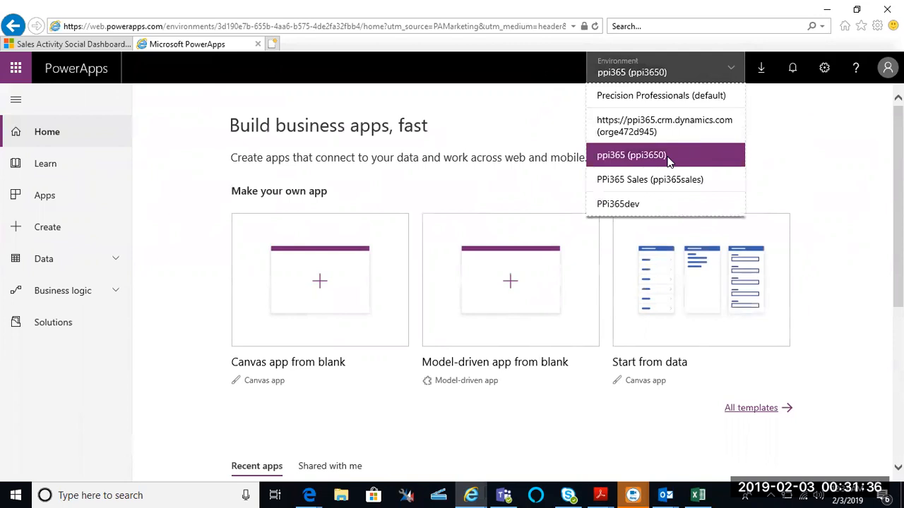
pyautogui.click(630, 155)
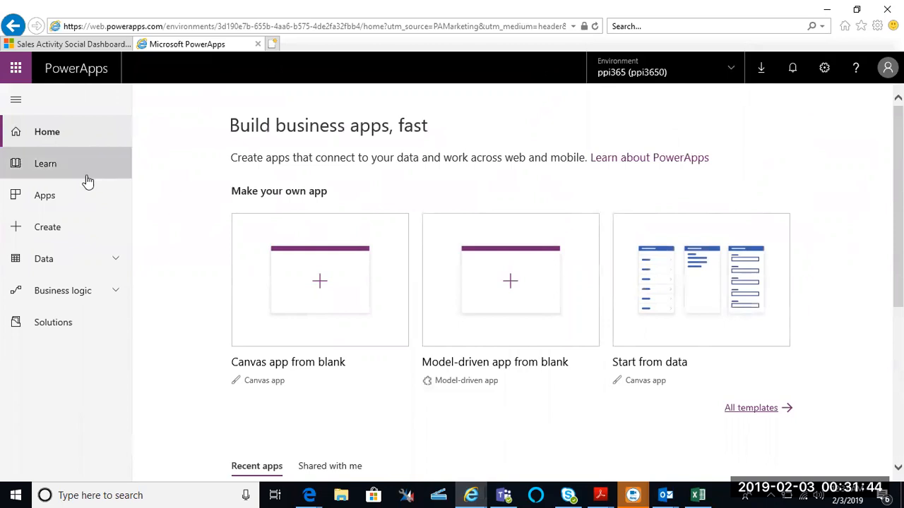
pyautogui.moveTo(114, 267)
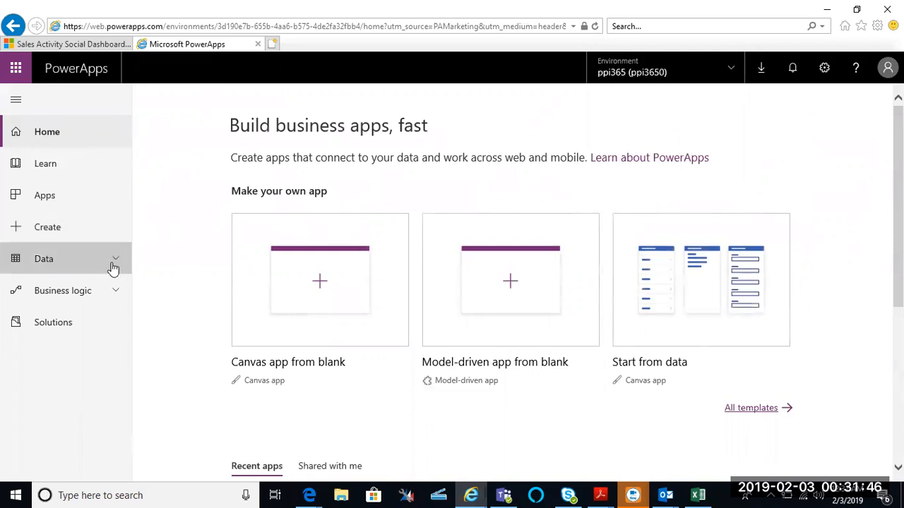
# Step: Open Data > Entities and browse the ppi365 standard and custom entities
pyautogui.click(44, 259)
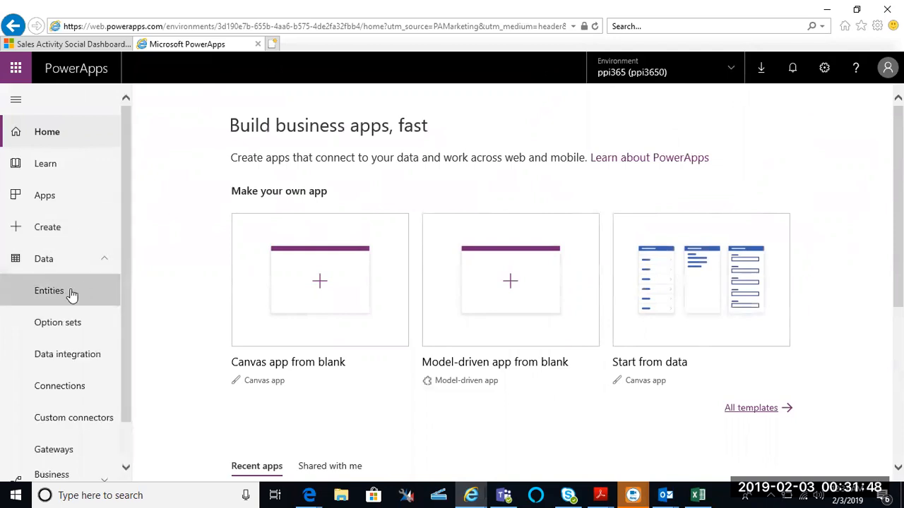
pyautogui.click(49, 290)
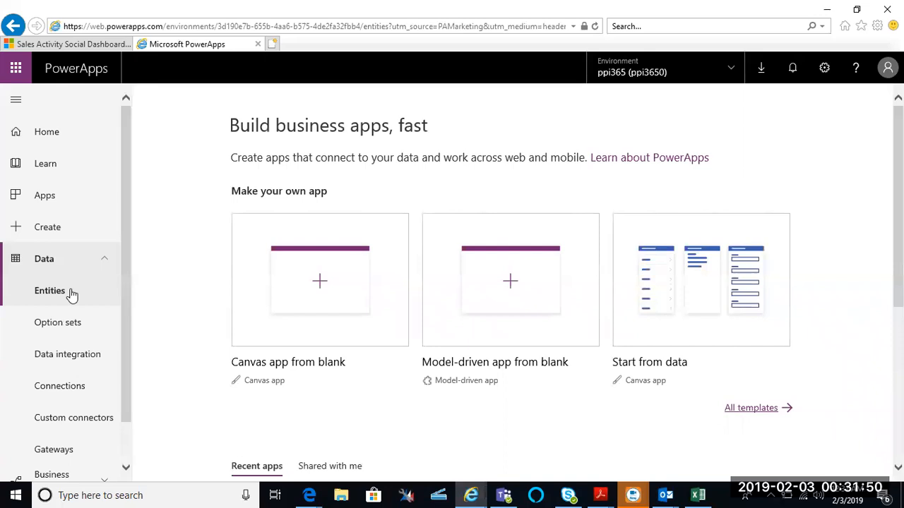
pyautogui.click(50, 291)
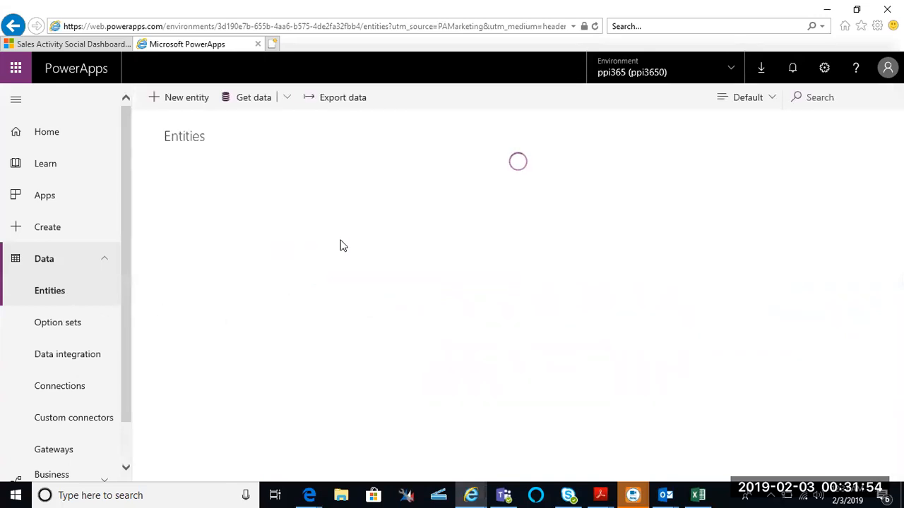
pyautogui.moveTo(345, 228)
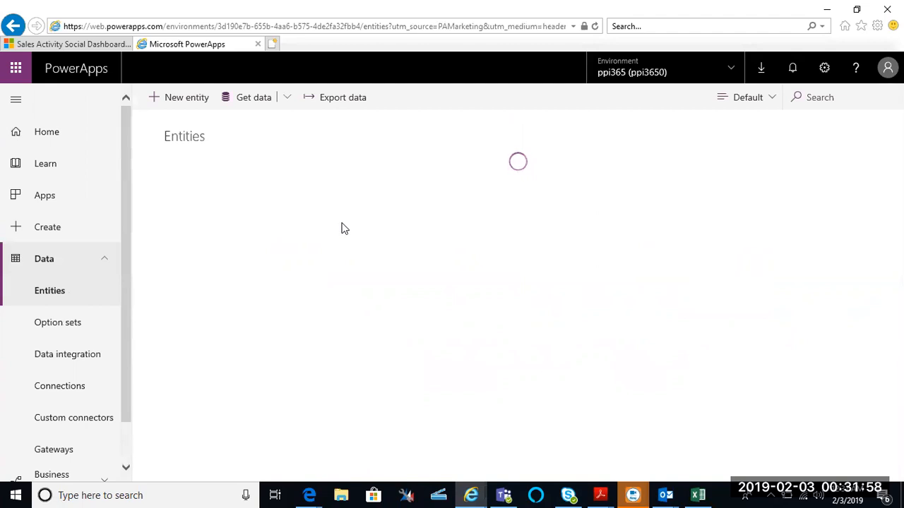
pyautogui.moveTo(341, 253)
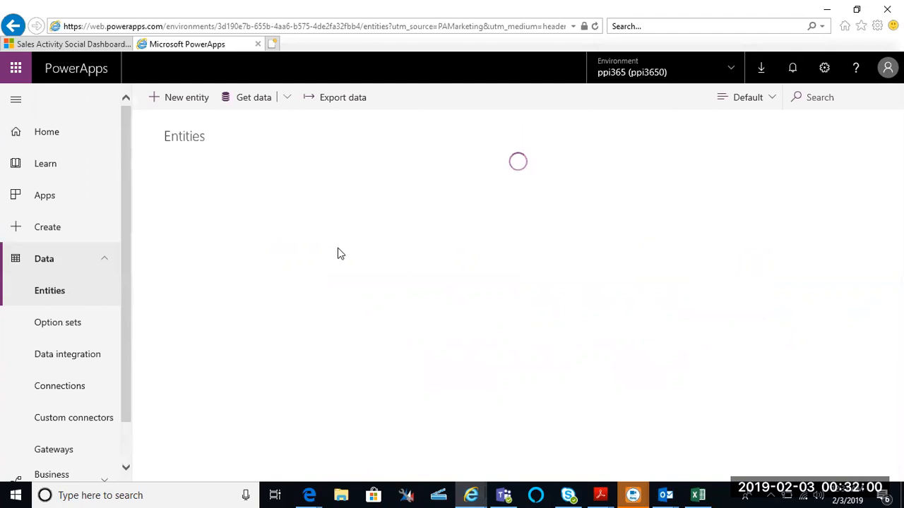
pyautogui.moveTo(247, 292)
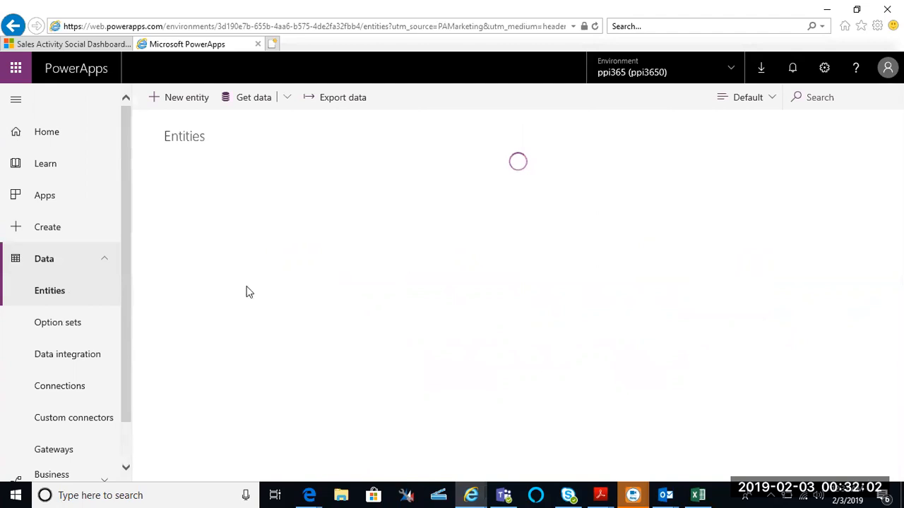
pyautogui.moveTo(252, 305)
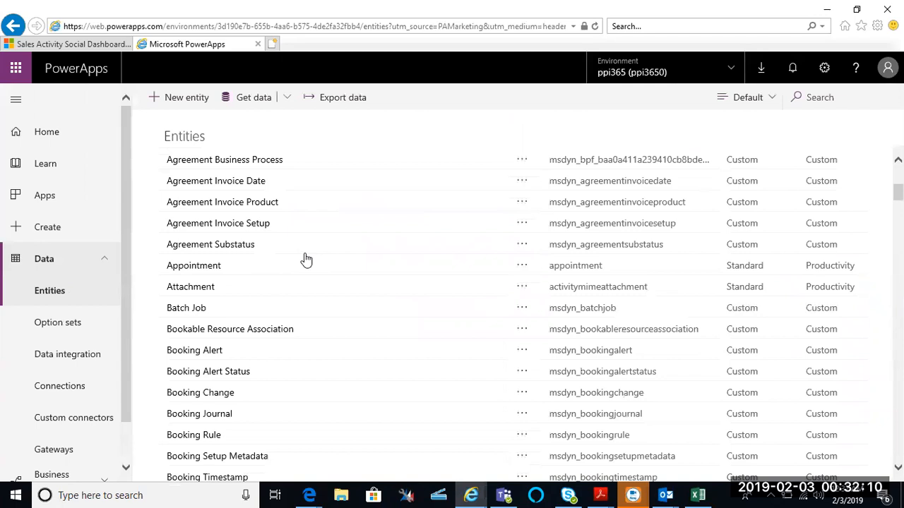
pyautogui.scroll(-3)
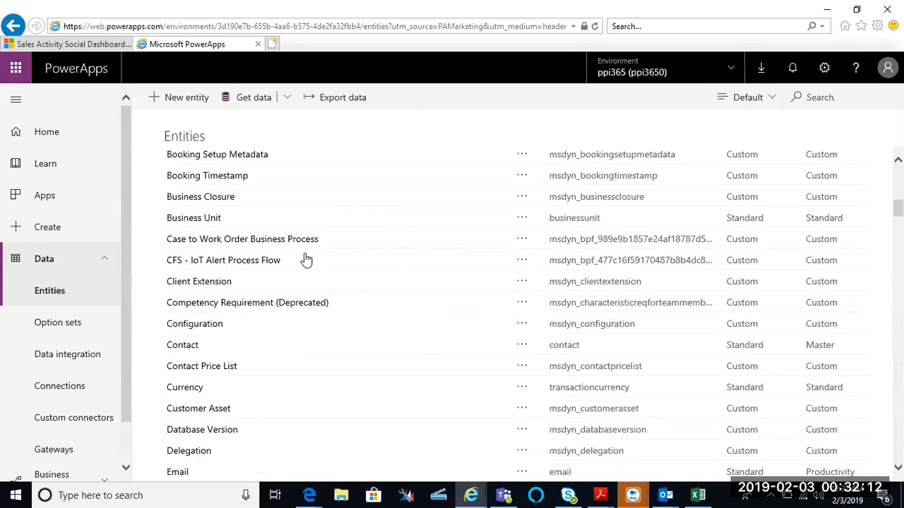
pyautogui.scroll(-3)
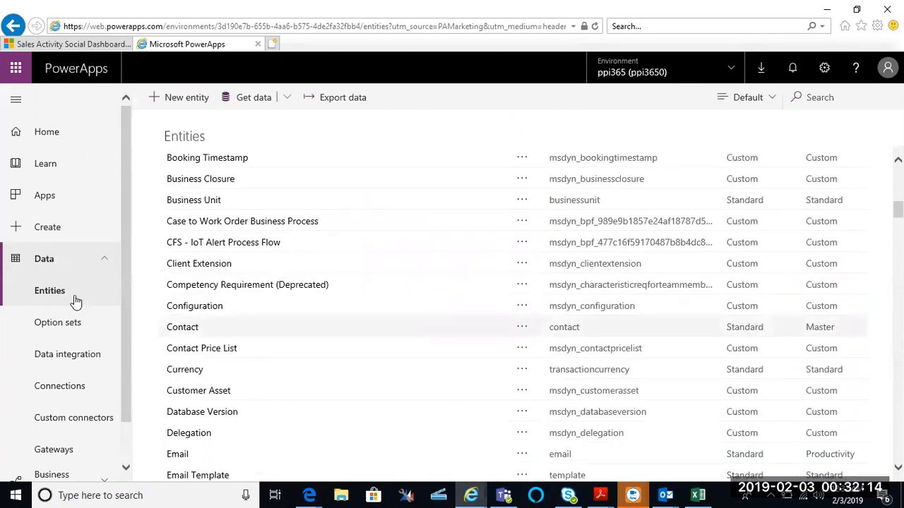
pyautogui.scroll(-3)
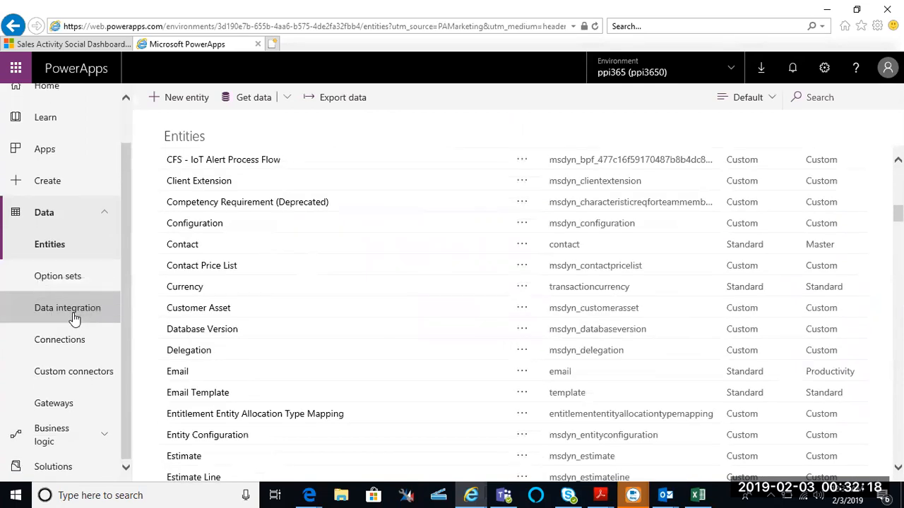
pyautogui.moveTo(63, 435)
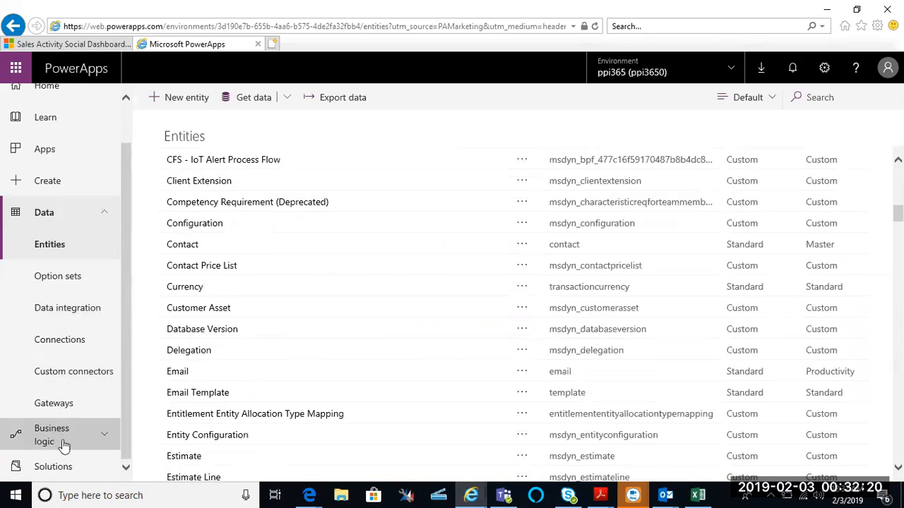
# Step: Open the Solutions list and browse it to locate the BAS0001 solution
pyautogui.click(53, 466)
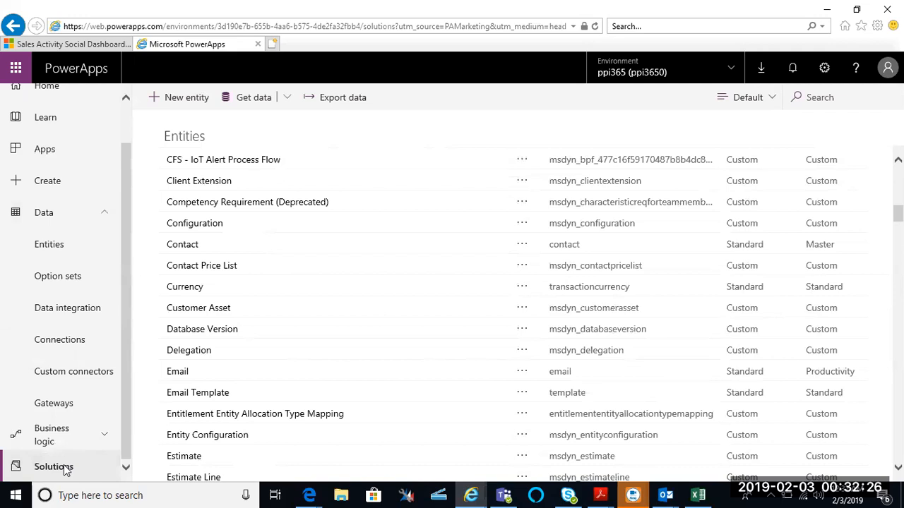
pyautogui.click(54, 467)
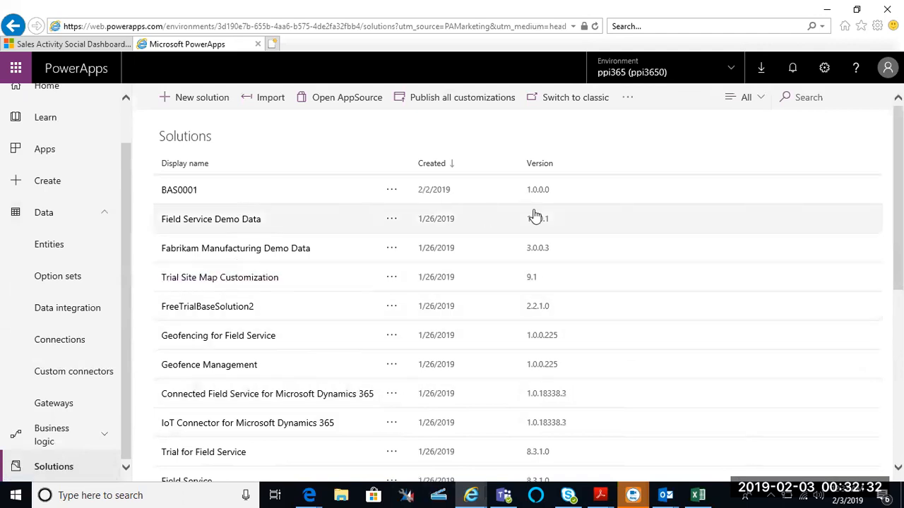
pyautogui.moveTo(611, 207)
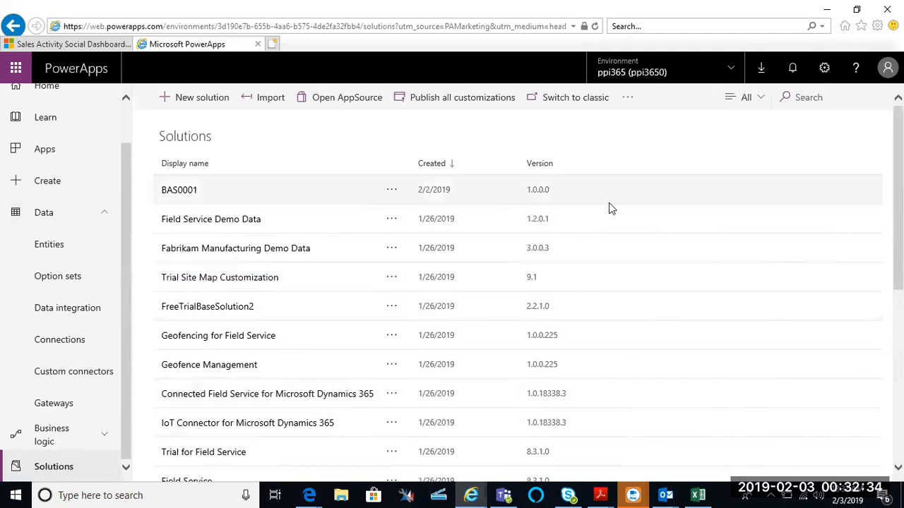
pyautogui.moveTo(406, 305)
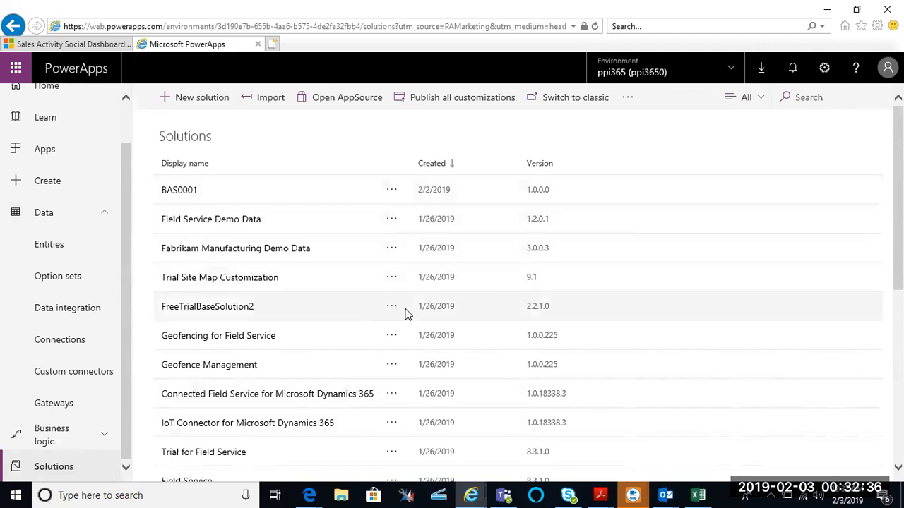
pyautogui.moveTo(287, 332)
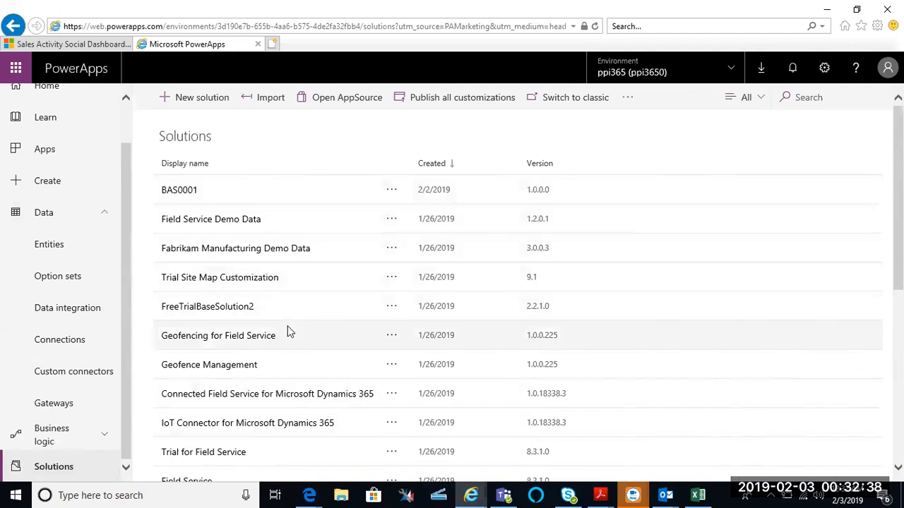
pyautogui.scroll(-3)
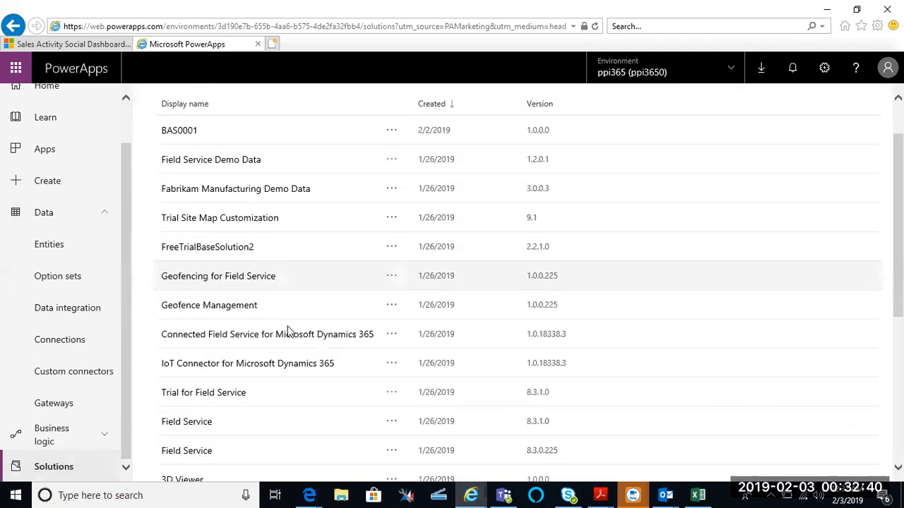
pyautogui.scroll(-3)
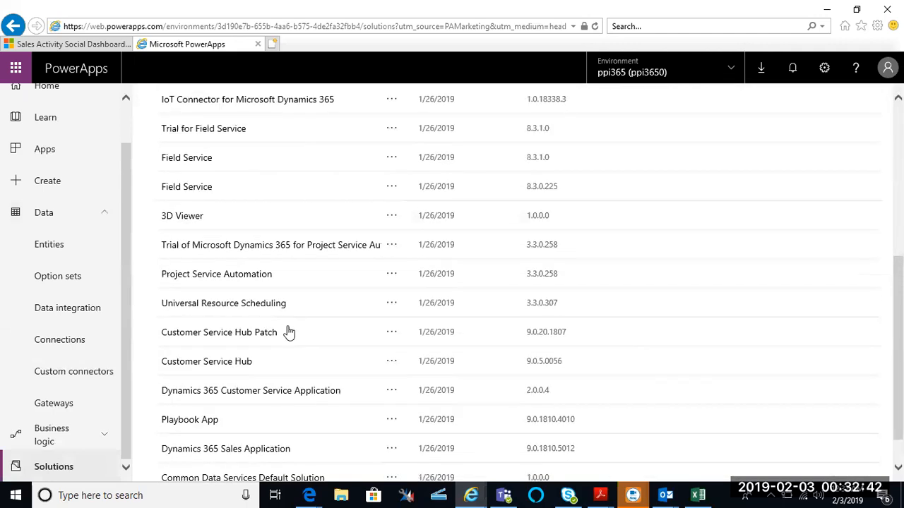
pyautogui.scroll(3)
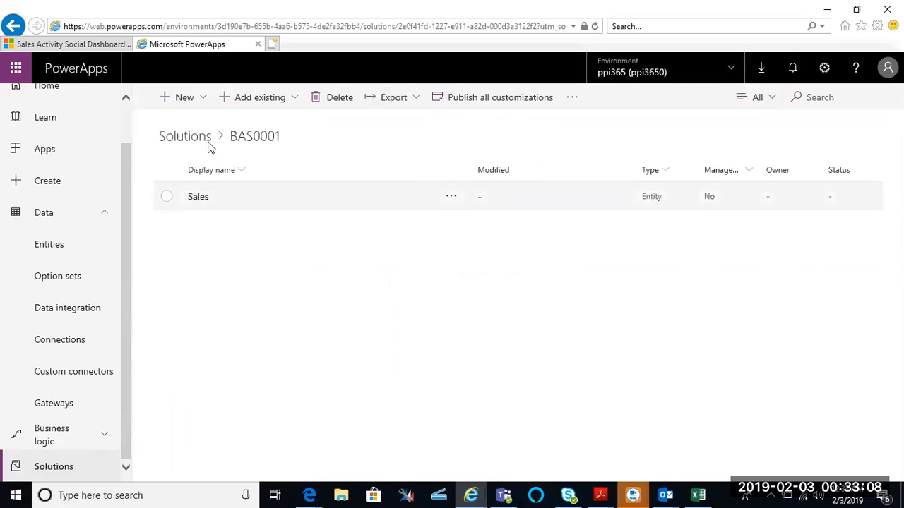
pyautogui.click(184, 96)
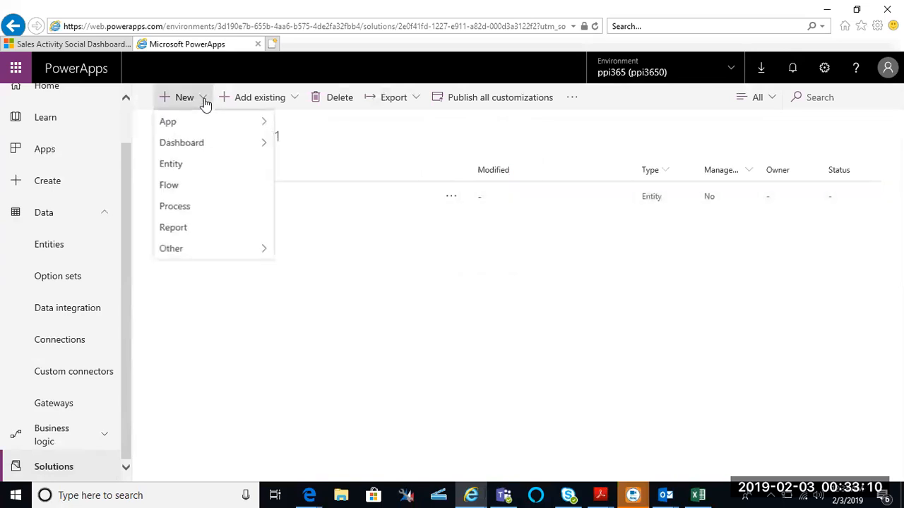
pyautogui.moveTo(182, 143)
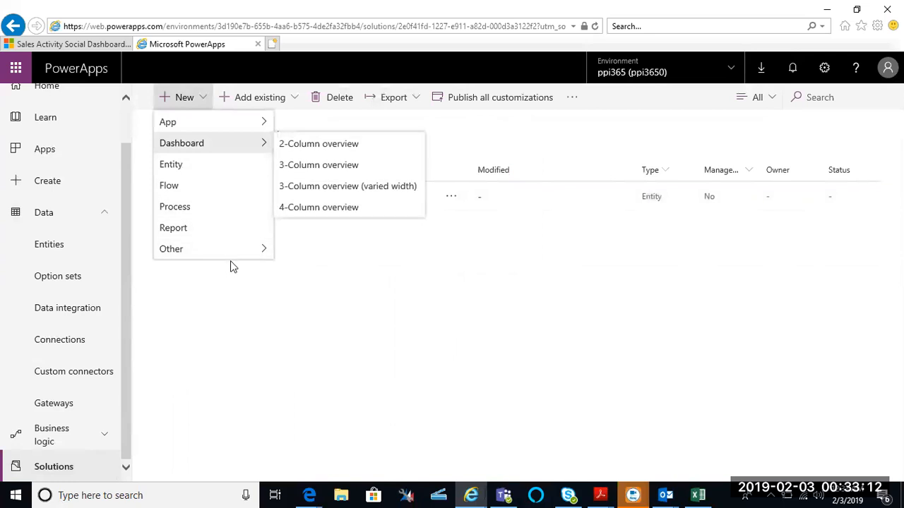
pyautogui.moveTo(281, 99)
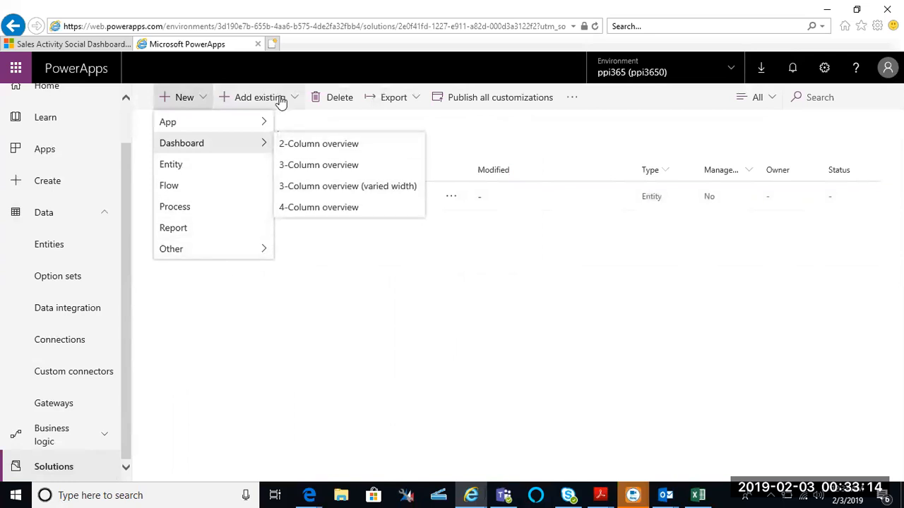
pyautogui.moveTo(416, 113)
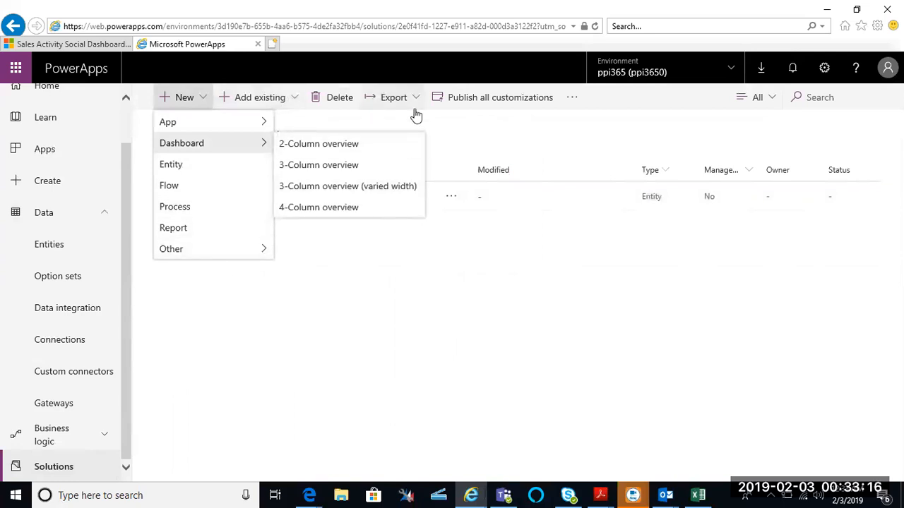
pyautogui.moveTo(578, 174)
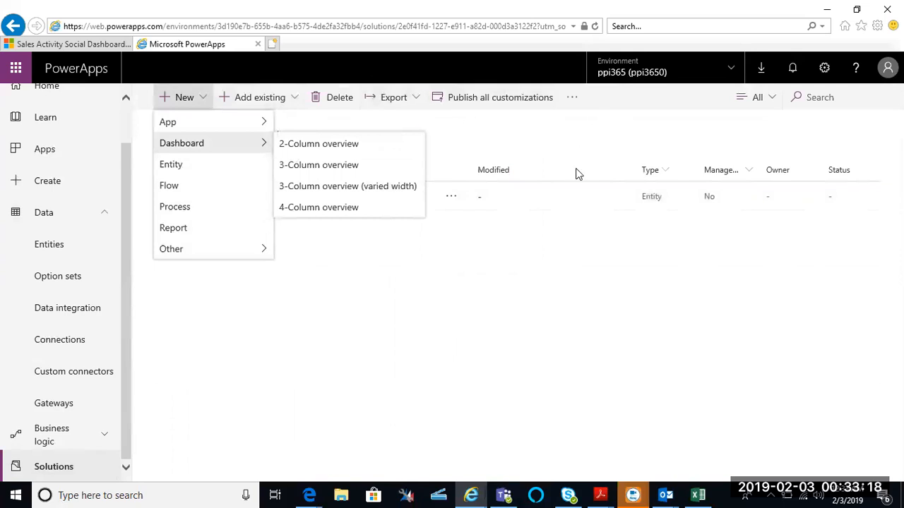
pyautogui.moveTo(476, 139)
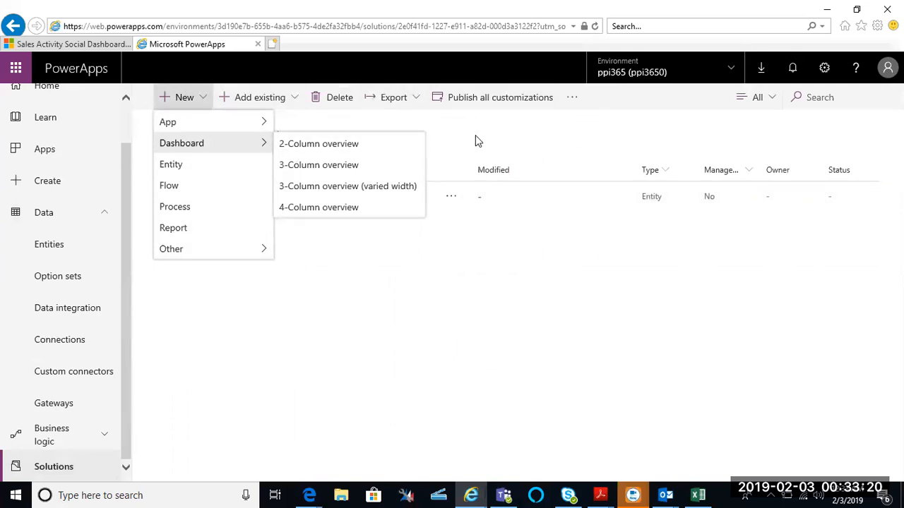
pyautogui.click(337, 295)
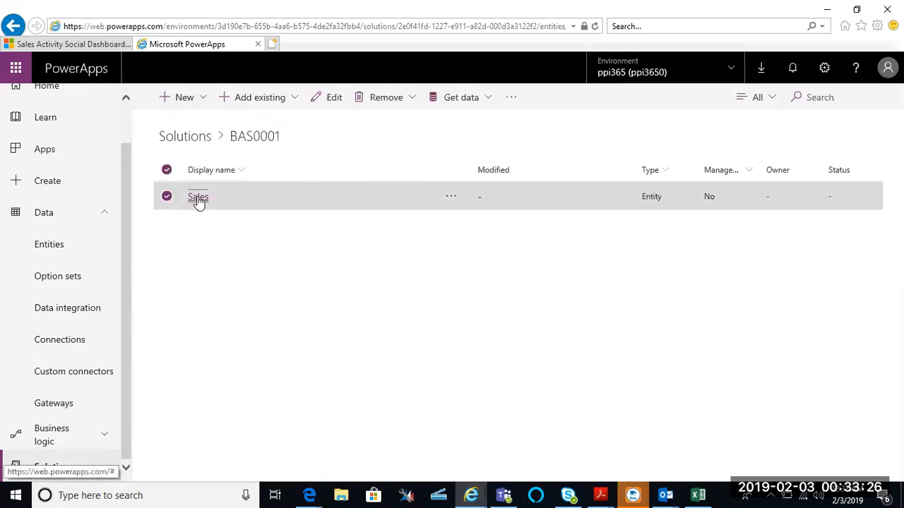
# Step: Open the Sales entity to see its Primary Name field
pyautogui.click(198, 196)
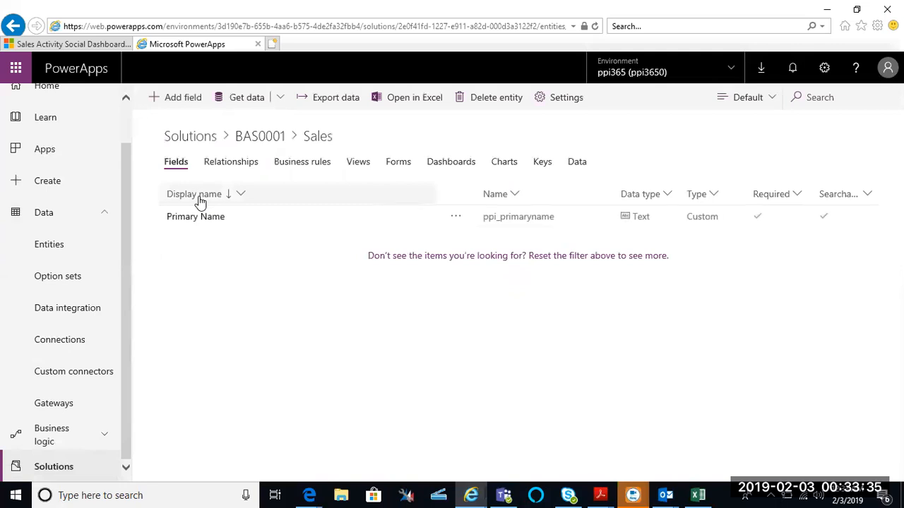
pyautogui.moveTo(253, 198)
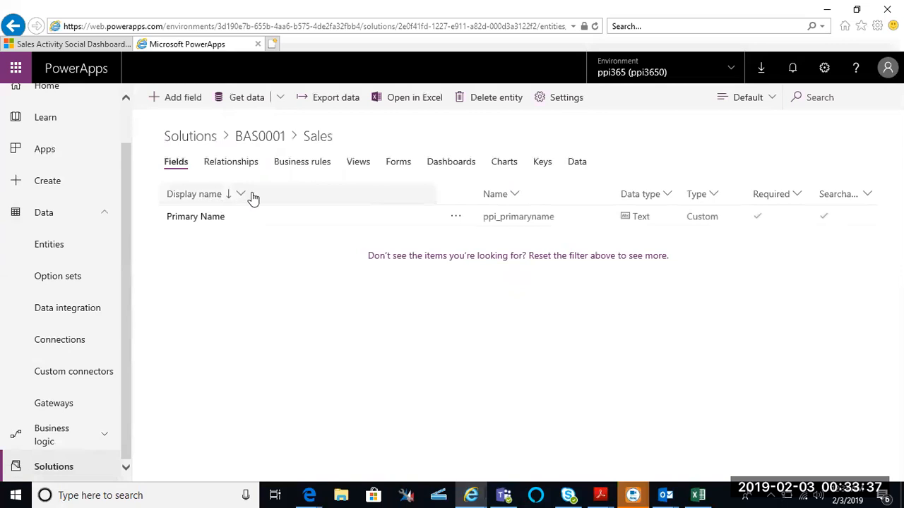
pyautogui.moveTo(283, 194)
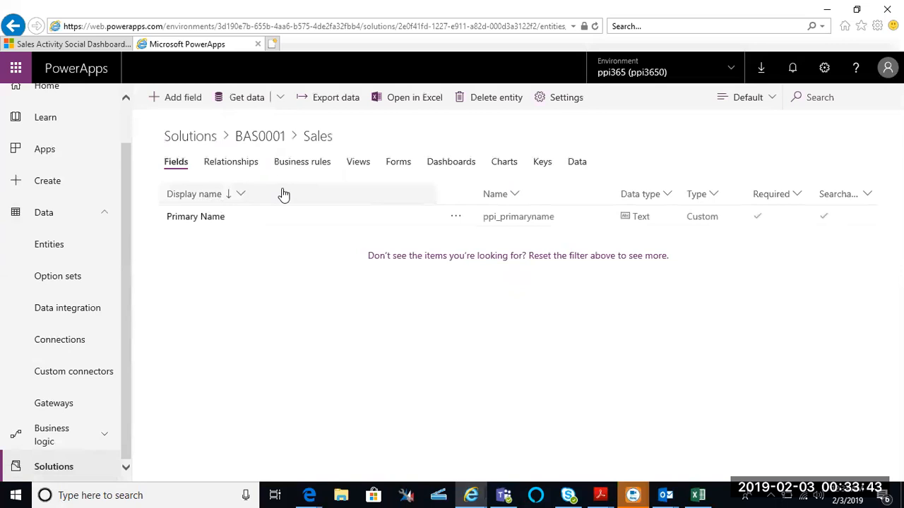
pyautogui.moveTo(236, 172)
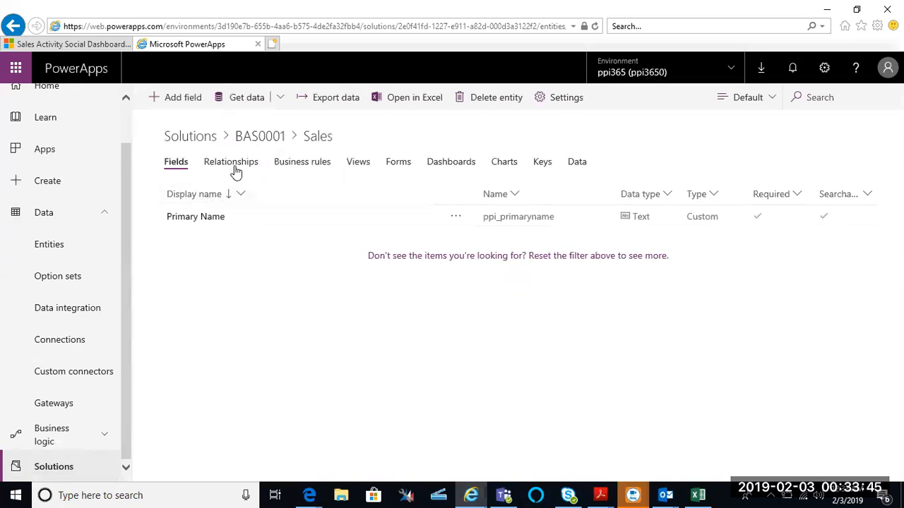
pyautogui.moveTo(329, 170)
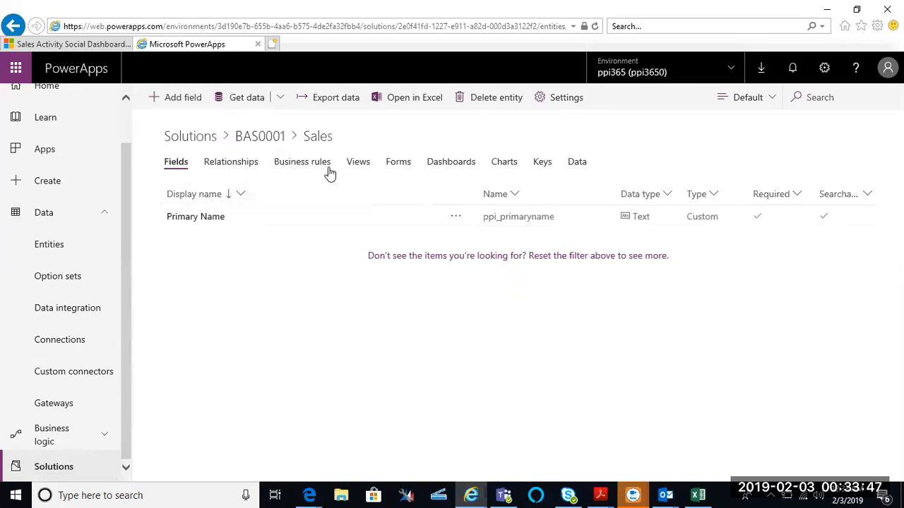
pyautogui.moveTo(355, 176)
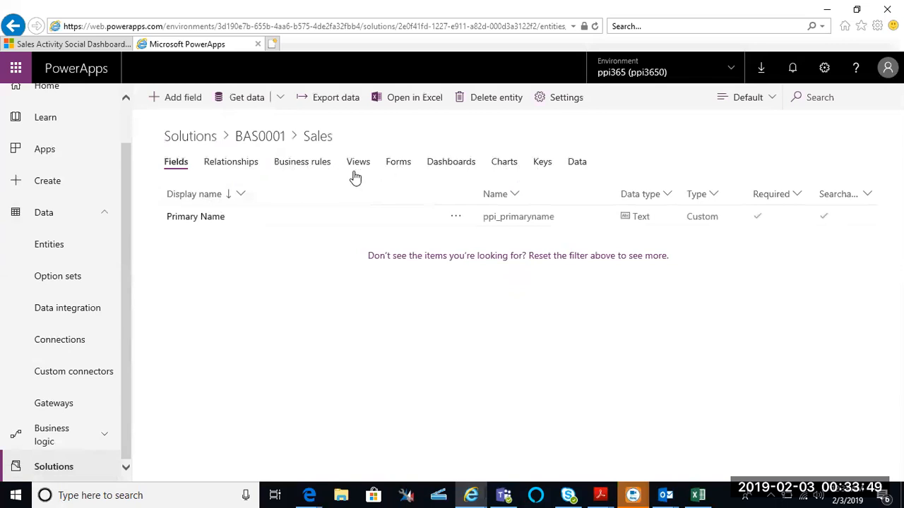
pyautogui.moveTo(398, 167)
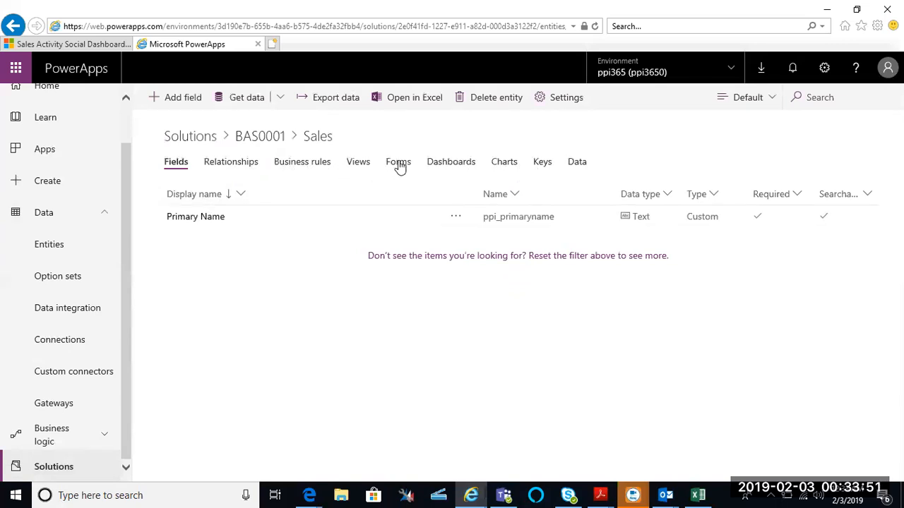
# Step: View the Sales entity's Forms tab and the Main form's actions menu
pyautogui.click(398, 161)
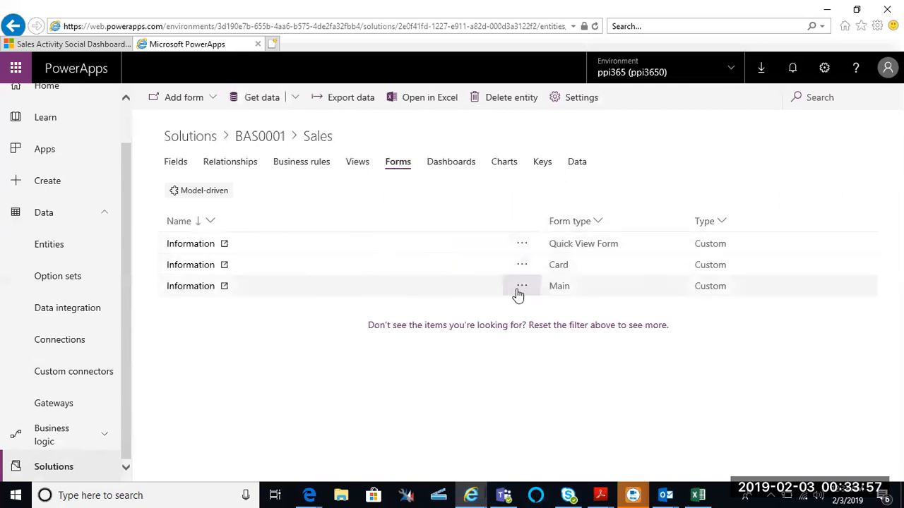
pyautogui.click(521, 286)
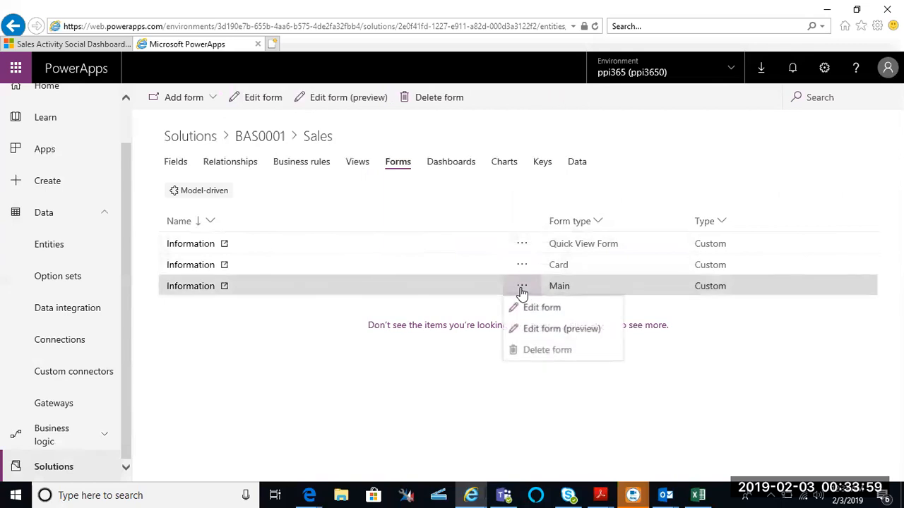
pyautogui.moveTo(573, 324)
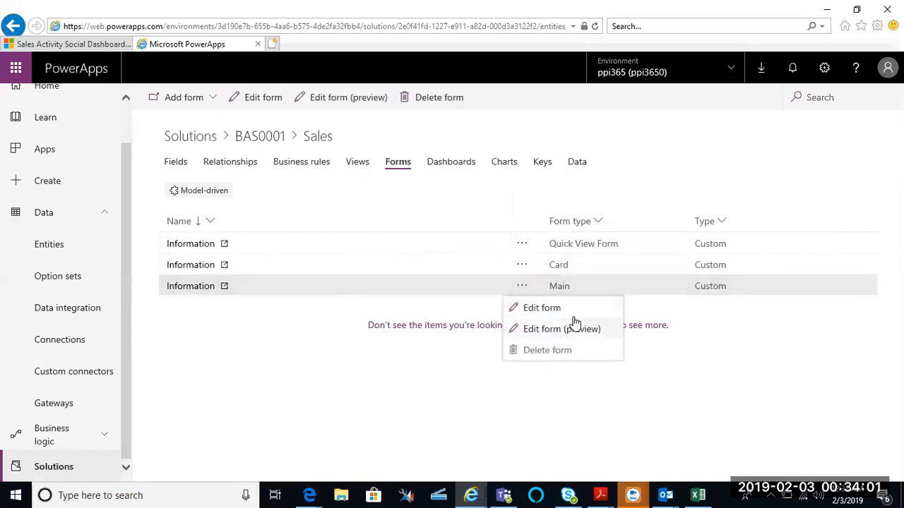
pyautogui.moveTo(573, 343)
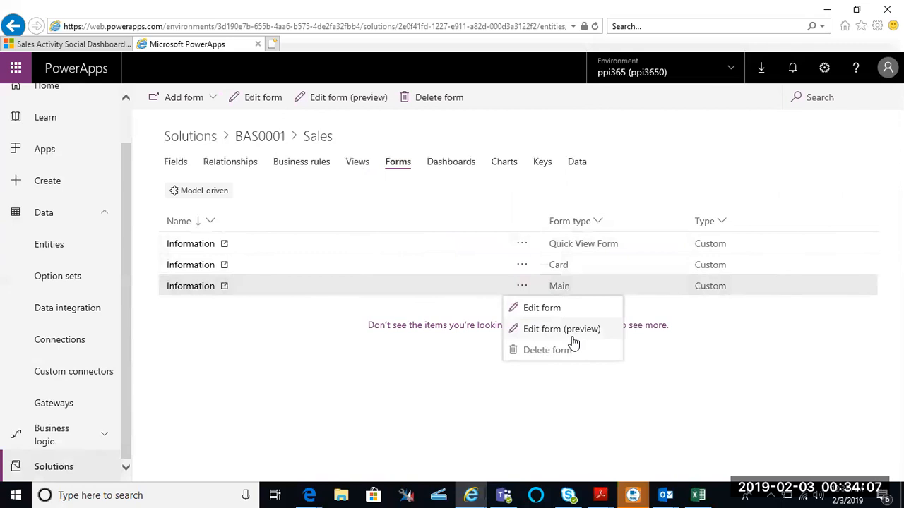
pyautogui.moveTo(207, 332)
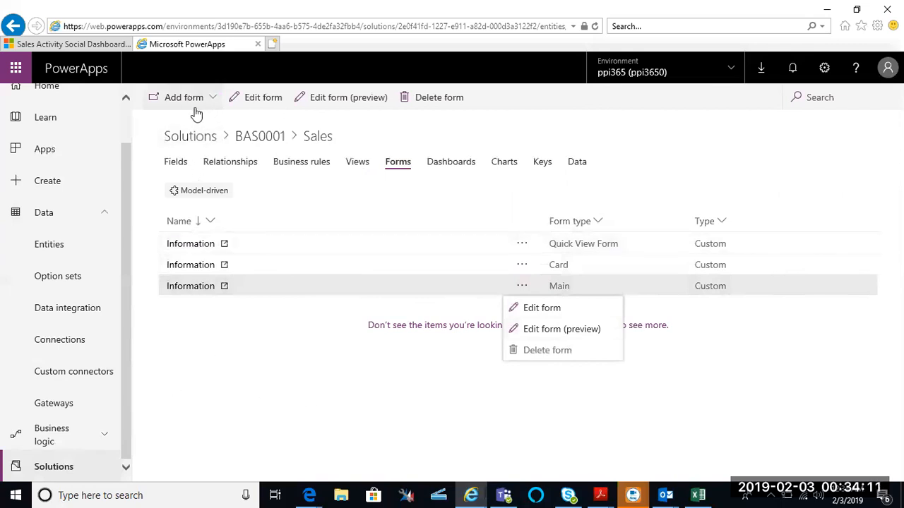
pyautogui.moveTo(572, 129)
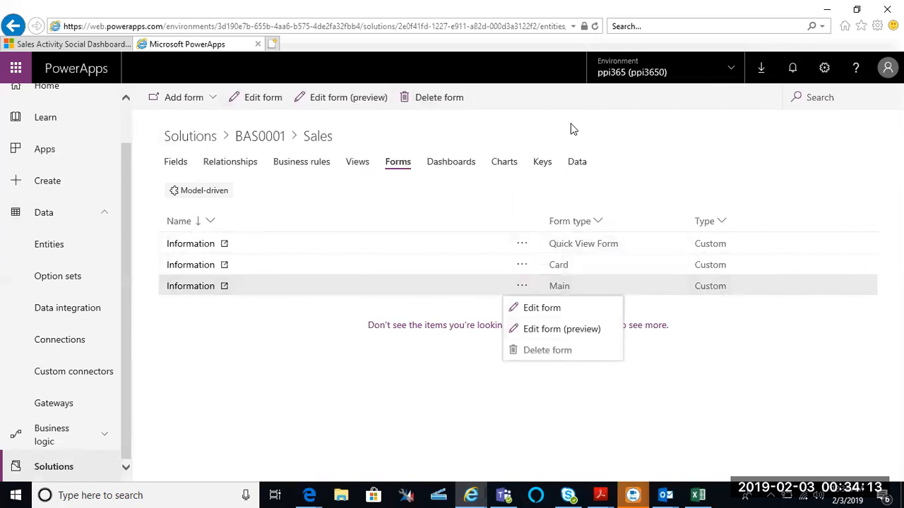
pyautogui.moveTo(347, 273)
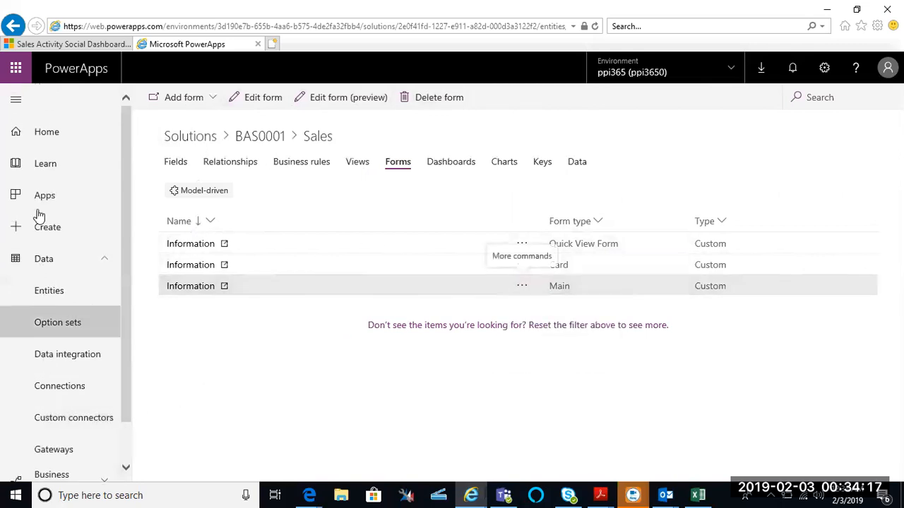
# Step: Open the Apps list showing the Sales and Customer Service apps
pyautogui.click(45, 196)
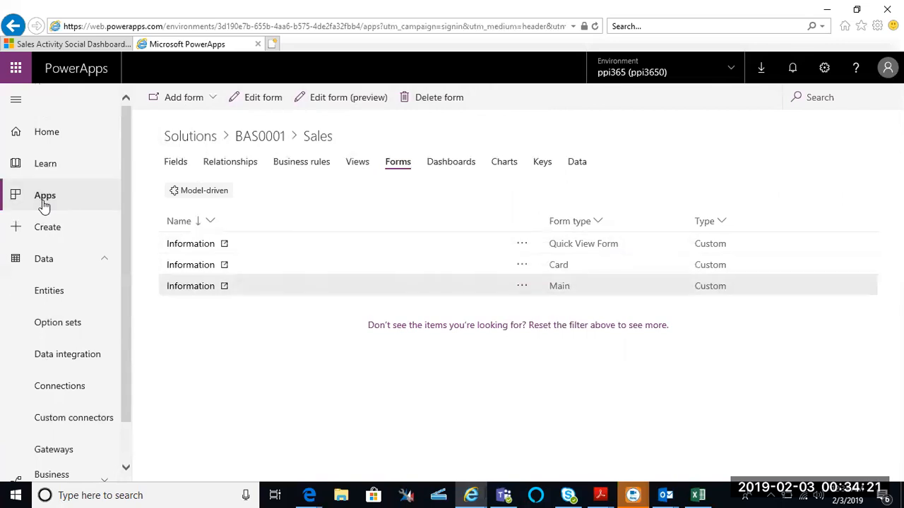
pyautogui.moveTo(625, 210)
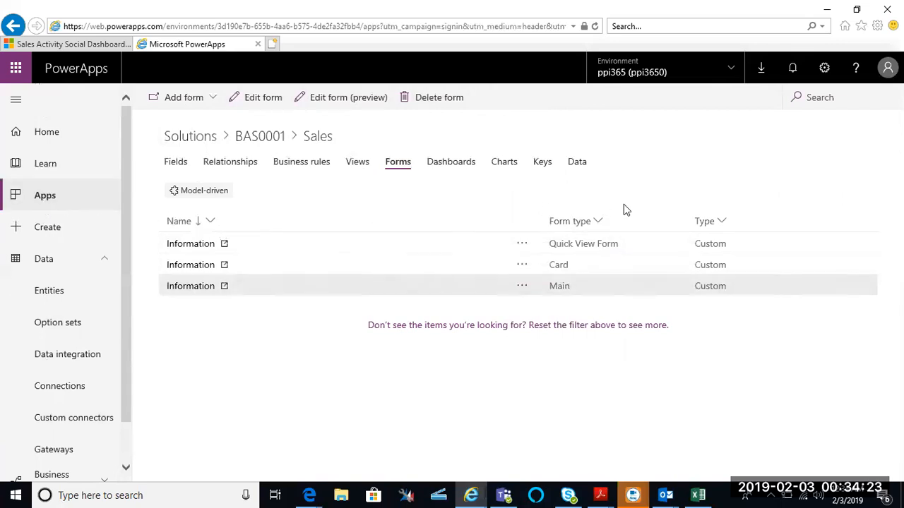
pyautogui.moveTo(673, 211)
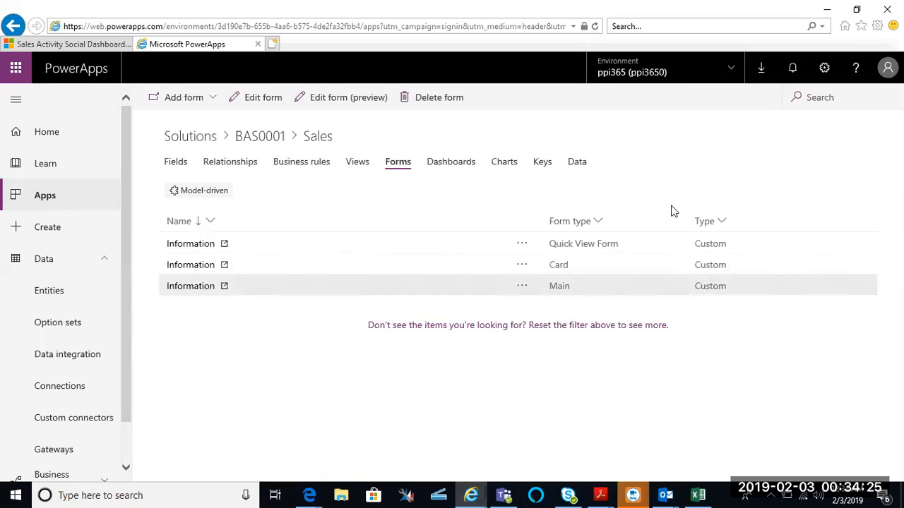
pyautogui.moveTo(677, 215)
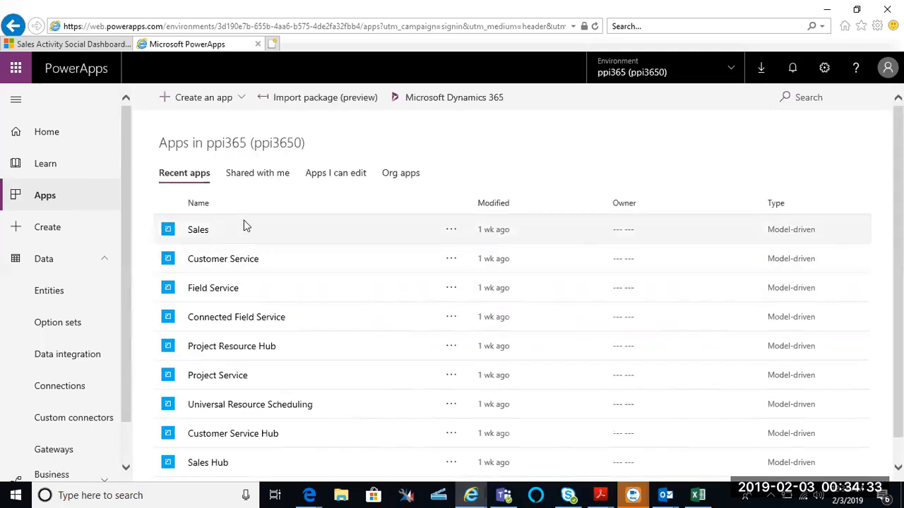
pyautogui.moveTo(560, 154)
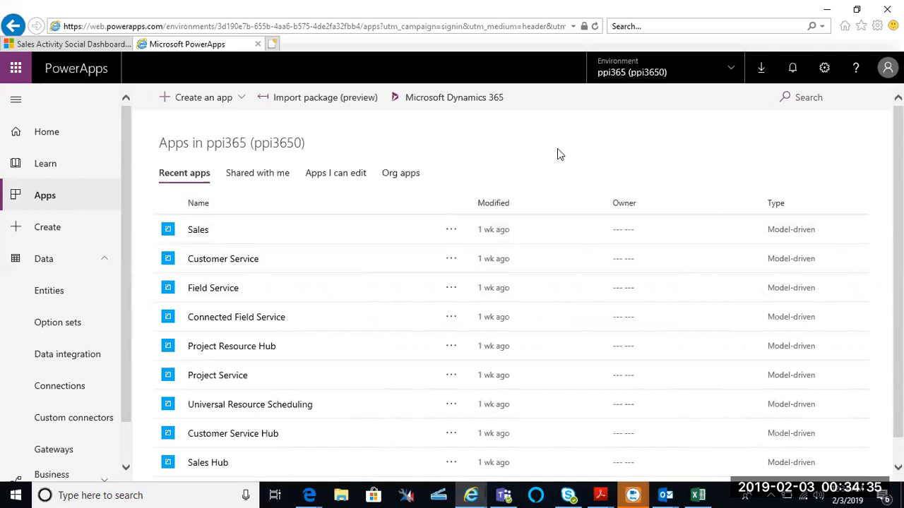
pyautogui.moveTo(512, 41)
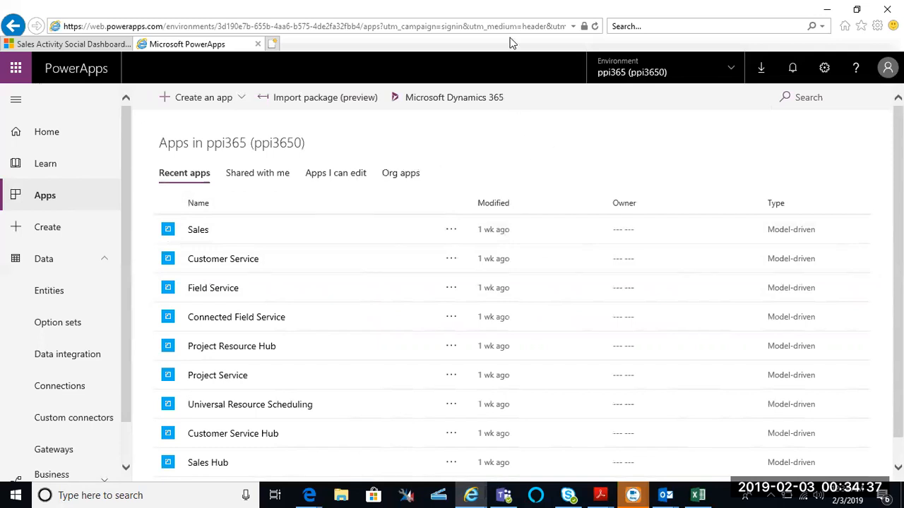